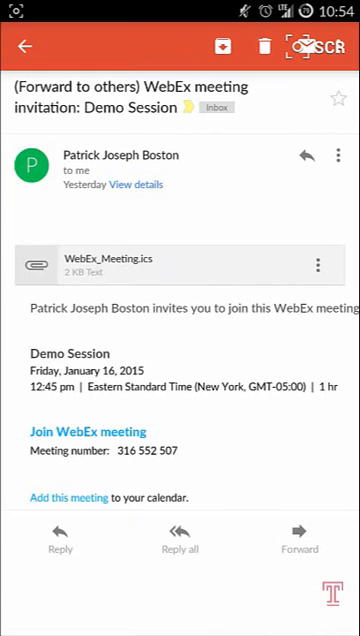
Leave the Gmail invitation and switch to the Cisco WebEx Meetings welcome screen.
left_click(88, 432)
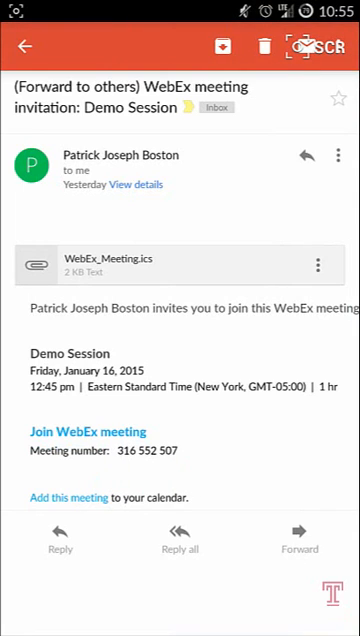
key("recent_apps")
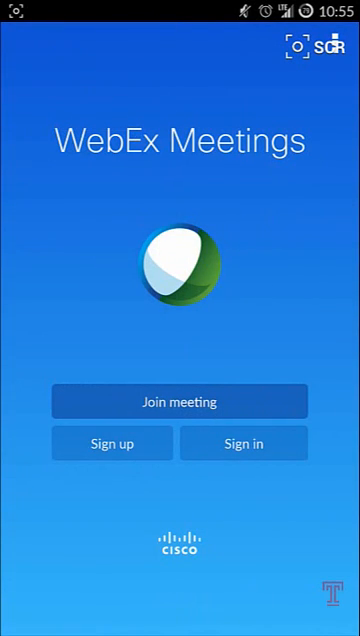
Join meeting number 316 552 507 as a guest so the app starts connecting.
left_click(180, 400)
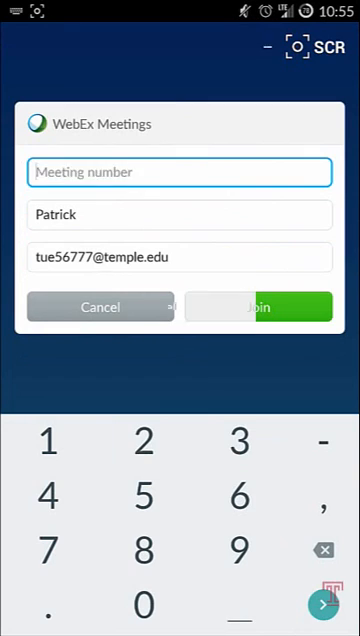
type("316 552 507")
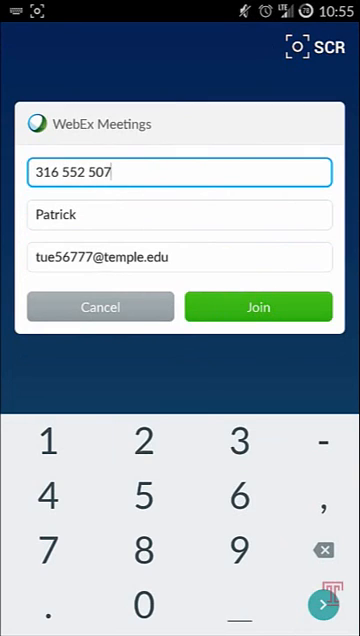
left_click(256, 306)
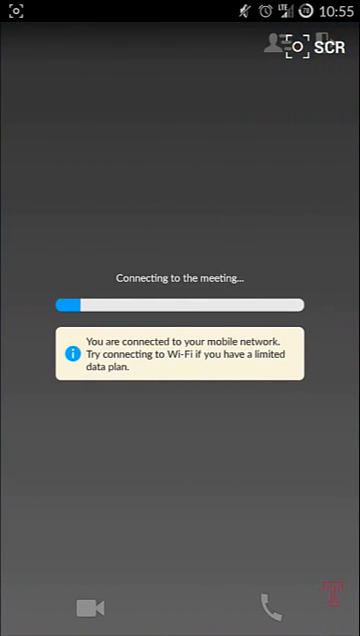